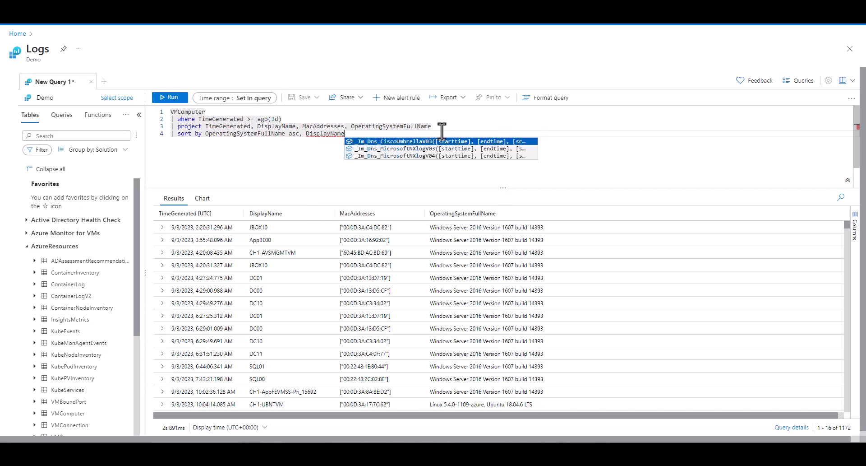
Step: Sort the VM results ascending by operating system, then DisplayName, and review the sorted rows
type("asc")
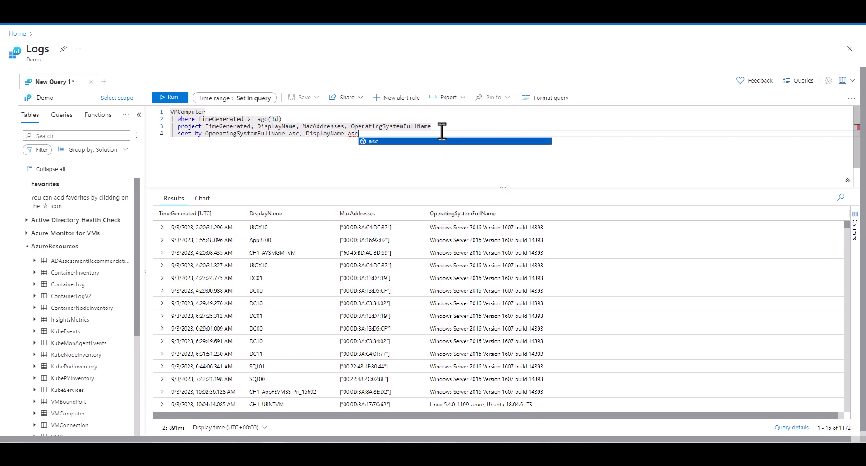
left_click(170, 97)
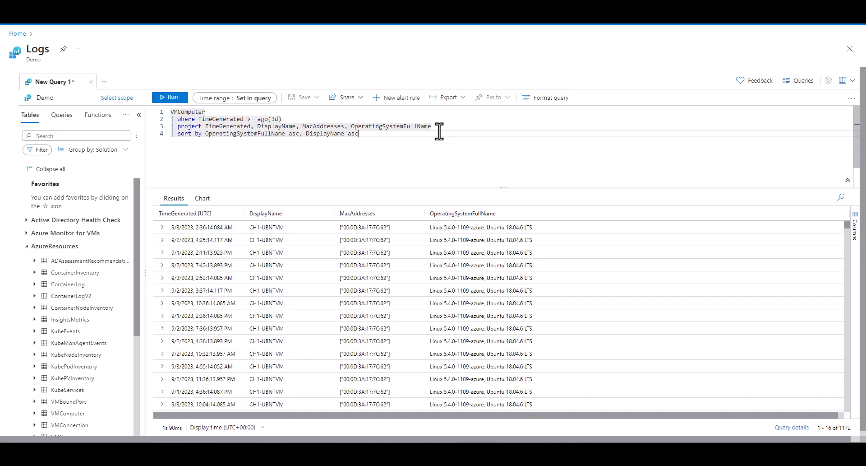
mouse_move(852, 243)
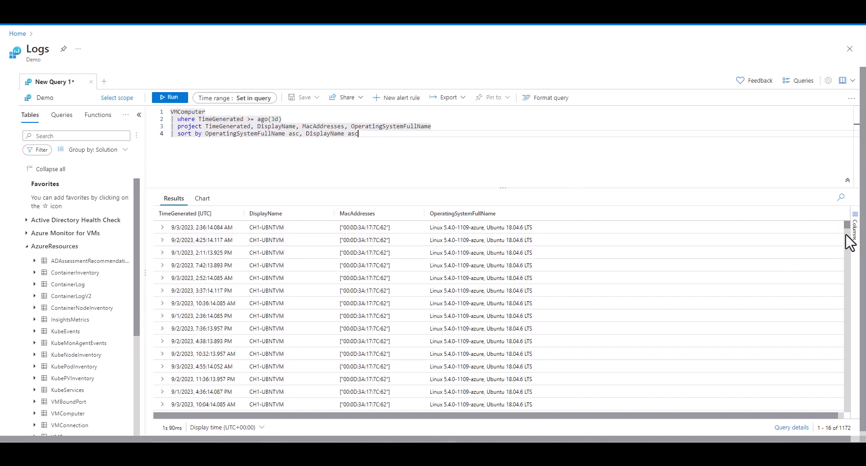
scroll("down", 3)
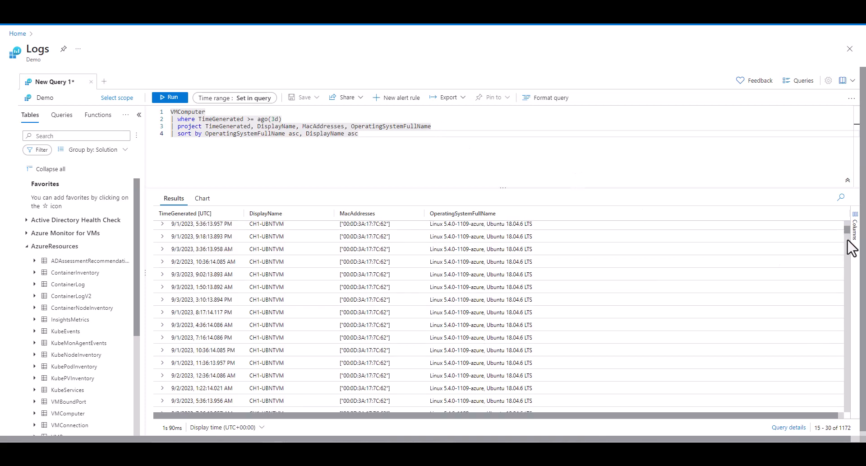
scroll("down", 3)
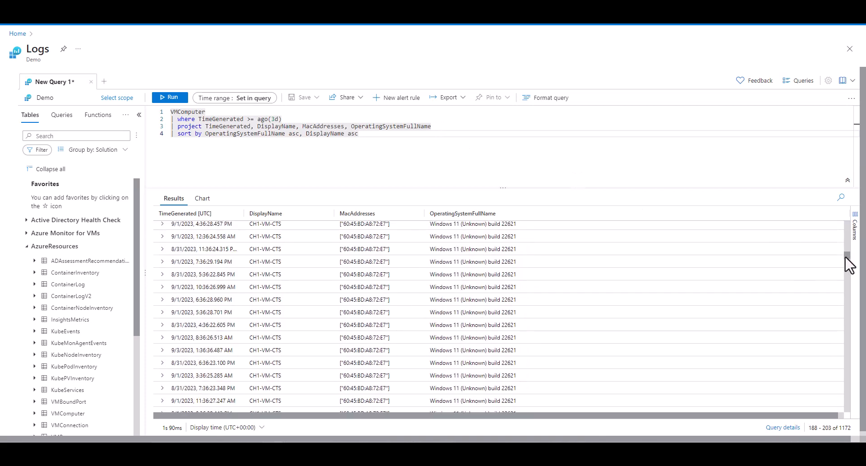
scroll("down", 3)
type("| getschema")
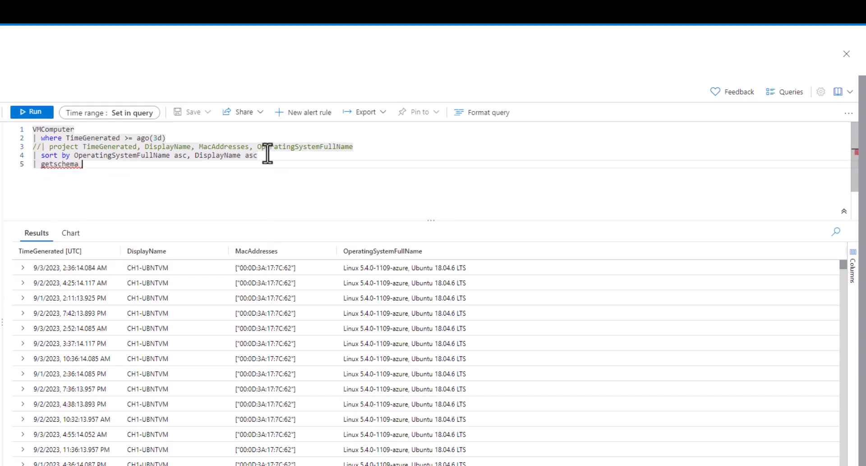
Step: Run the VMComputer getschema query and browse column types like datetime, string and dynamic
left_click(32, 112)
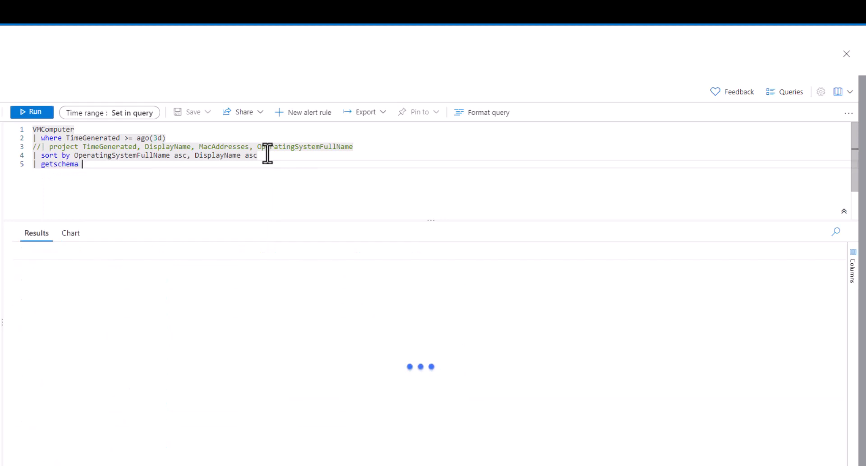
left_click(30, 113)
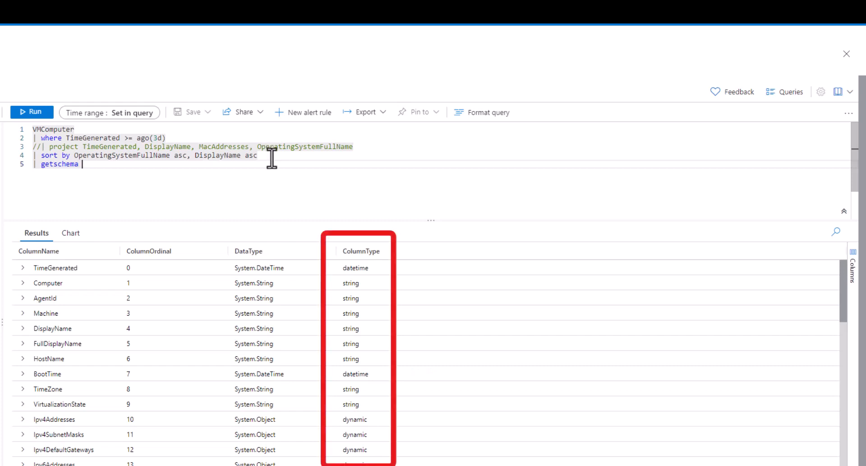
mouse_move(807, 293)
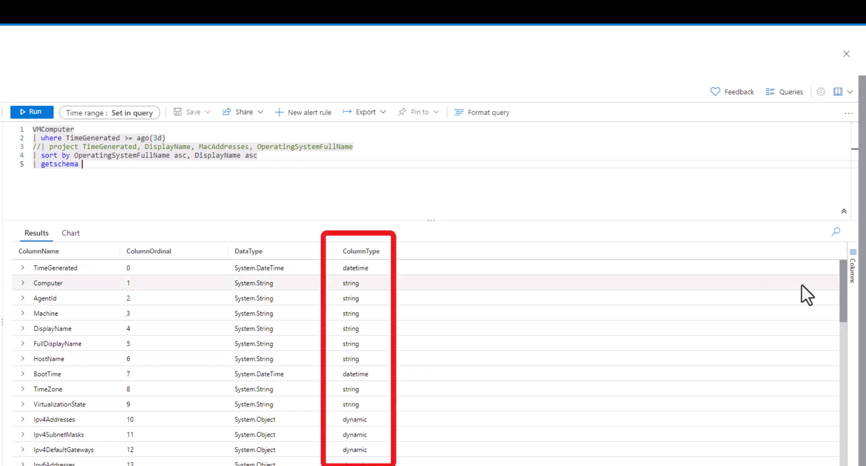
scroll("down", 3)
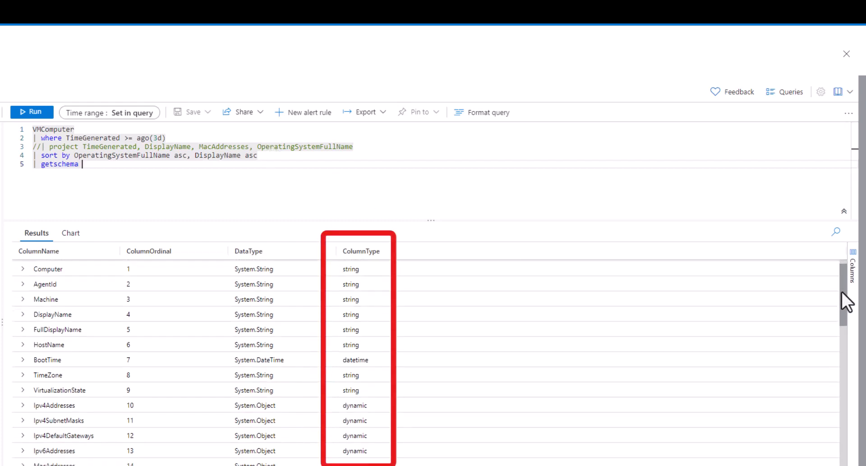
scroll("down", 3)
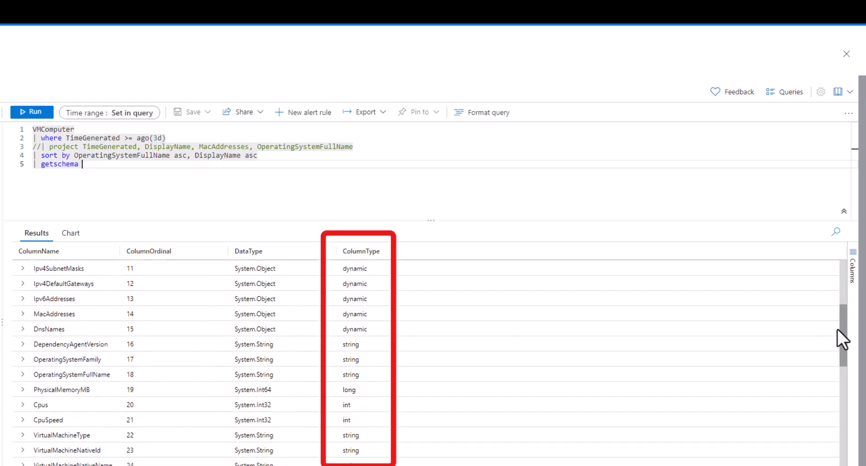
mouse_move(623, 338)
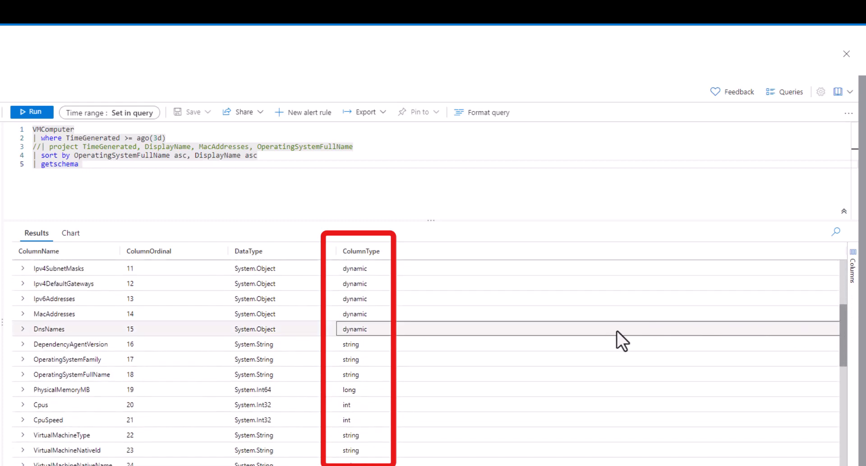
scroll("down", 3)
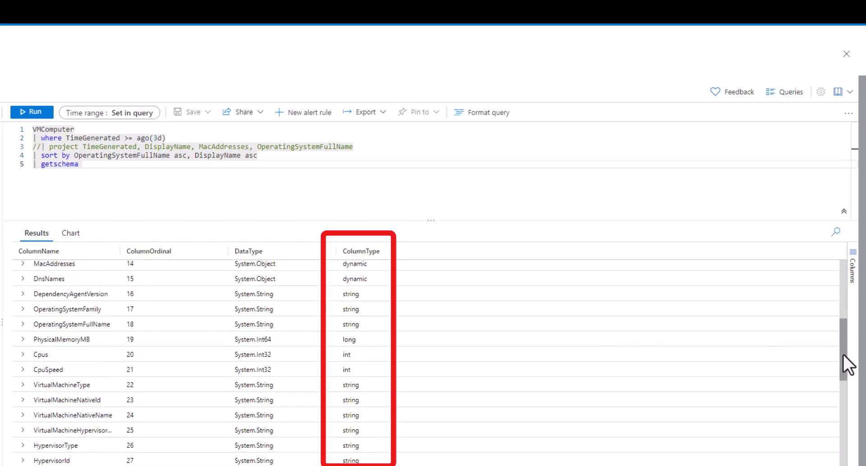
scroll("down", 3)
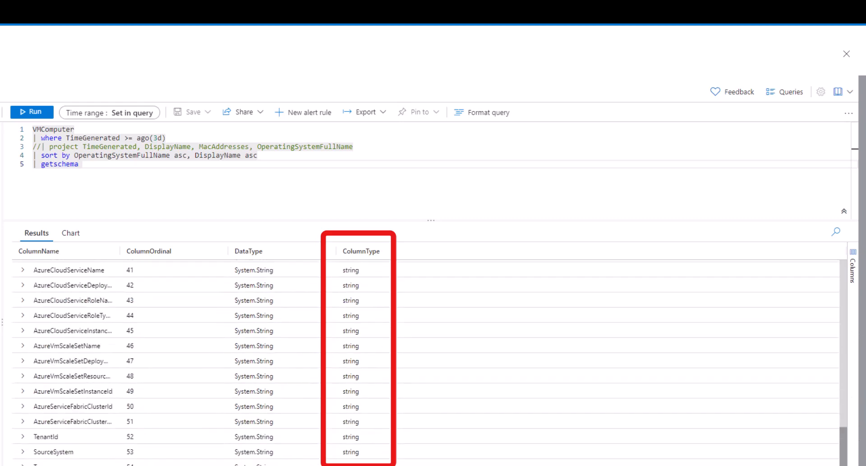
scroll("up", 3)
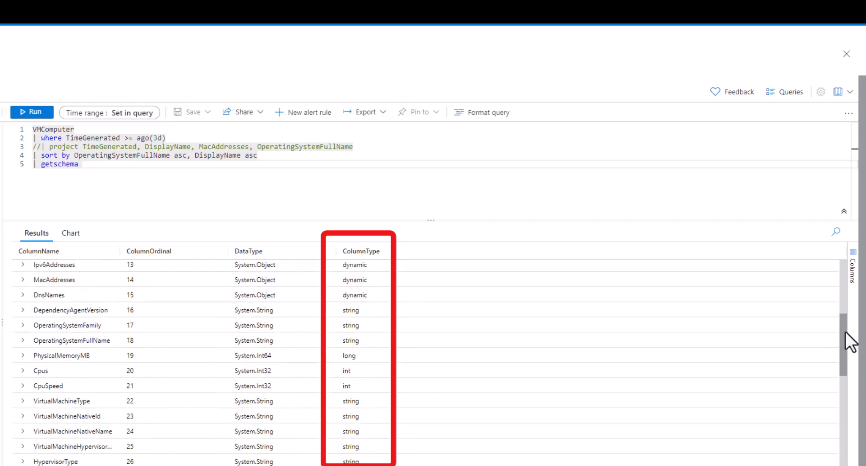
scroll("up", 3)
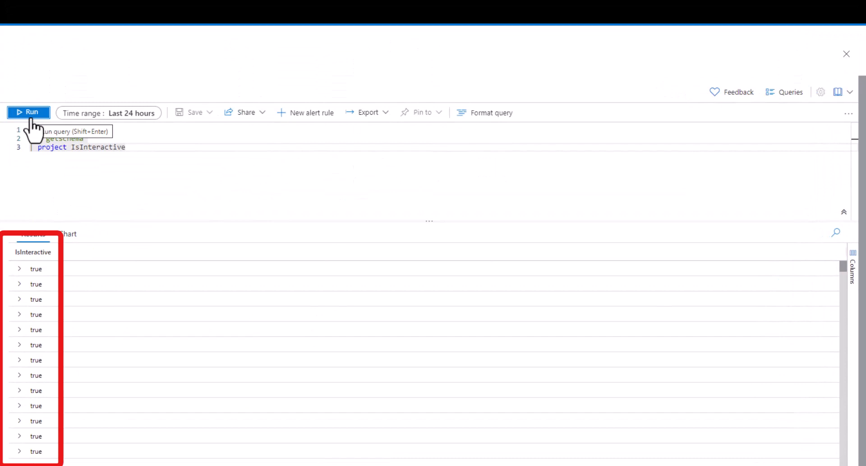
Step: Rerun the project IsInteractive query to list its true values
left_click(28, 112)
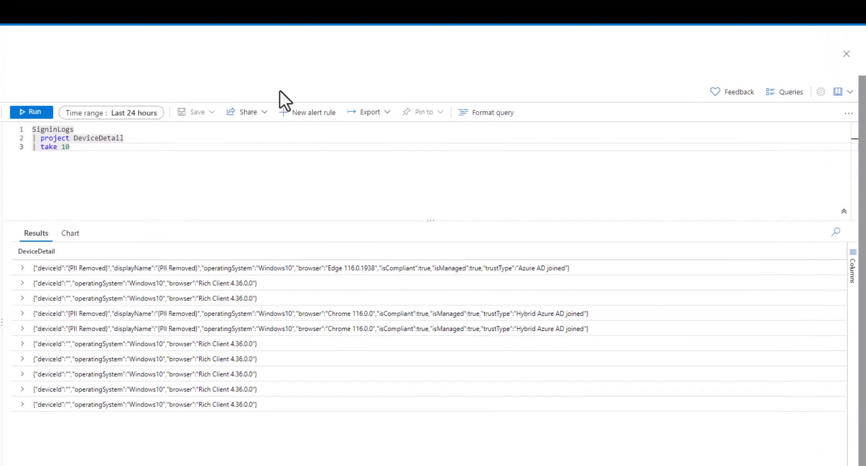
mouse_move(270, 116)
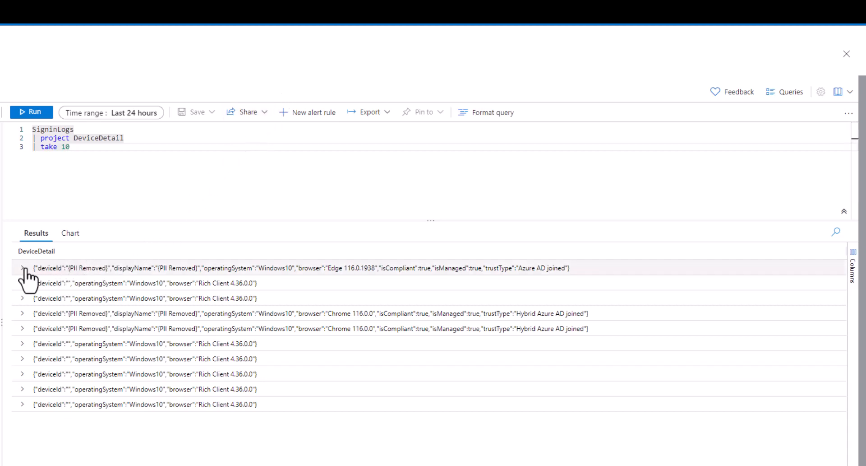
Step: Expand the first row's DeviceDetail record to show browser, operatingSystem and trustType
left_click(22, 268)
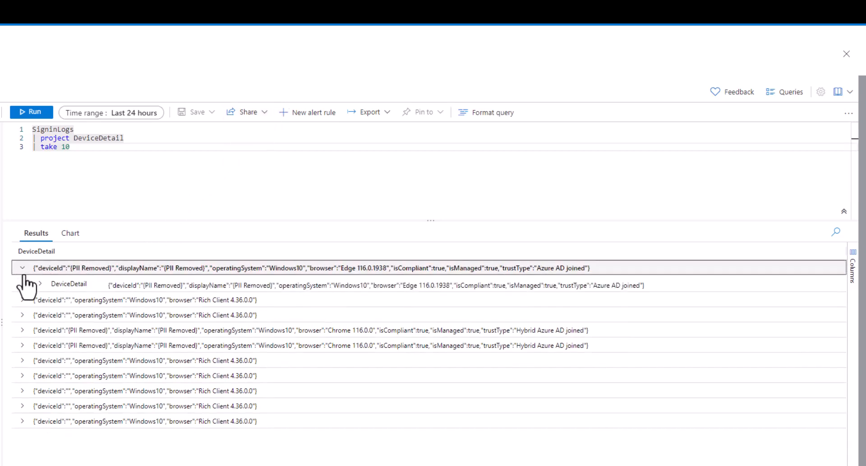
left_click(39, 284)
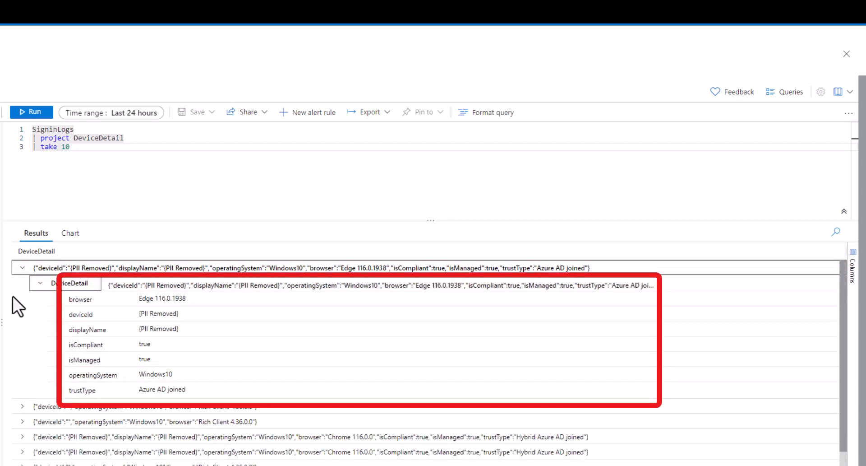
type("print \"KQL is very \\\"intuative")
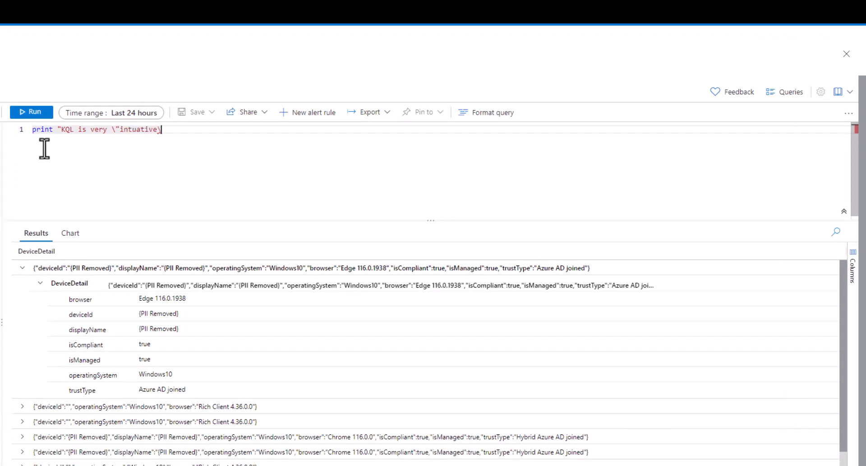
Step: Finish and run print KQL is very "intuative"! with escaped quotes
type("\\\"")
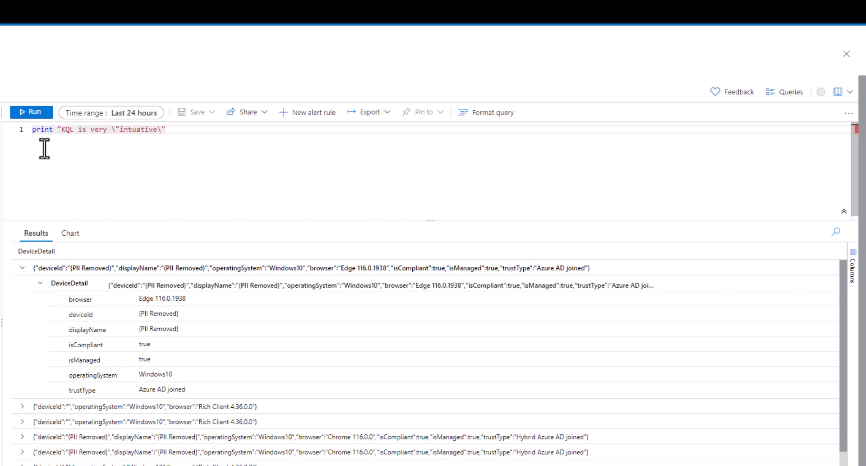
type("!")
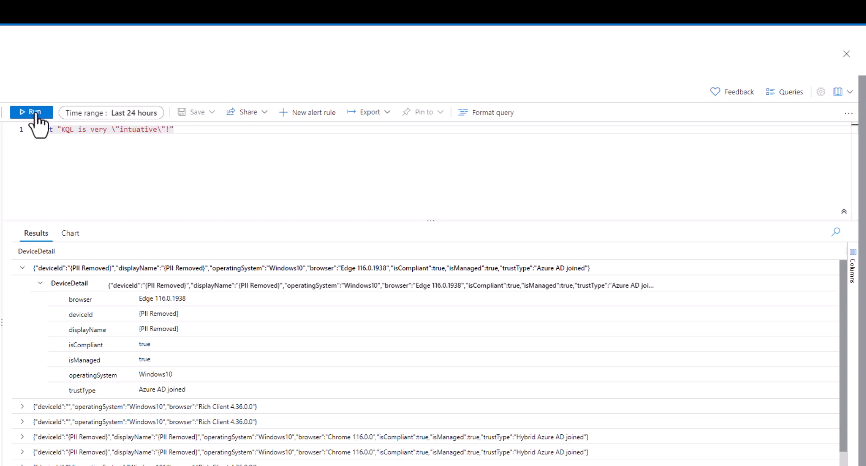
left_click(31, 112)
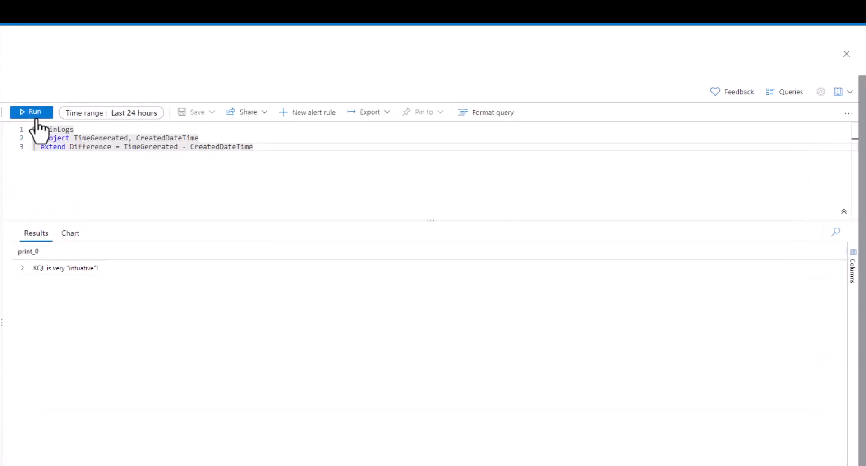
Step: Run the Difference timespan query, then append getschema and run it again
left_click(31, 112)
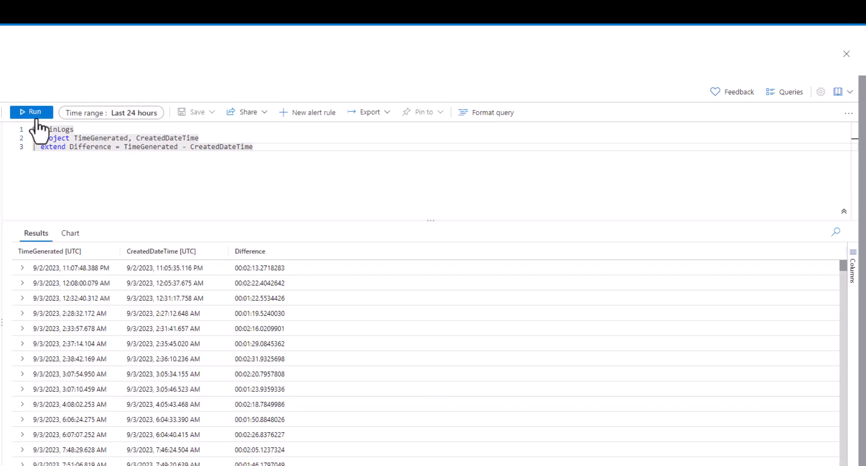
type("getschema")
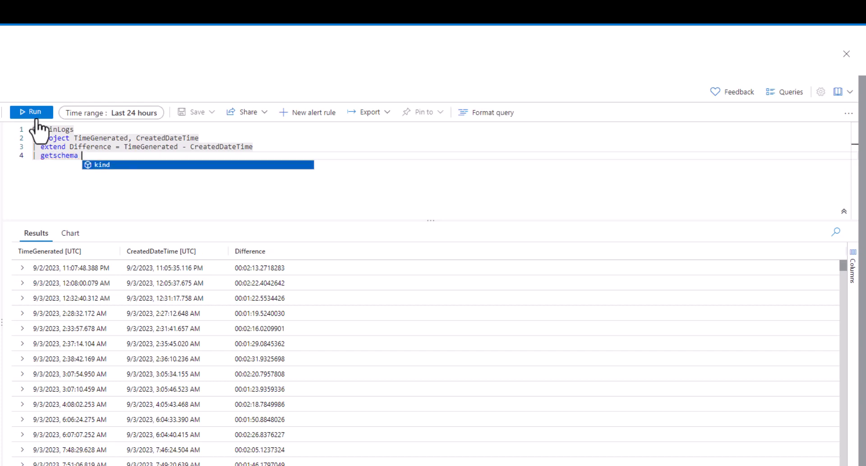
left_click(31, 113)
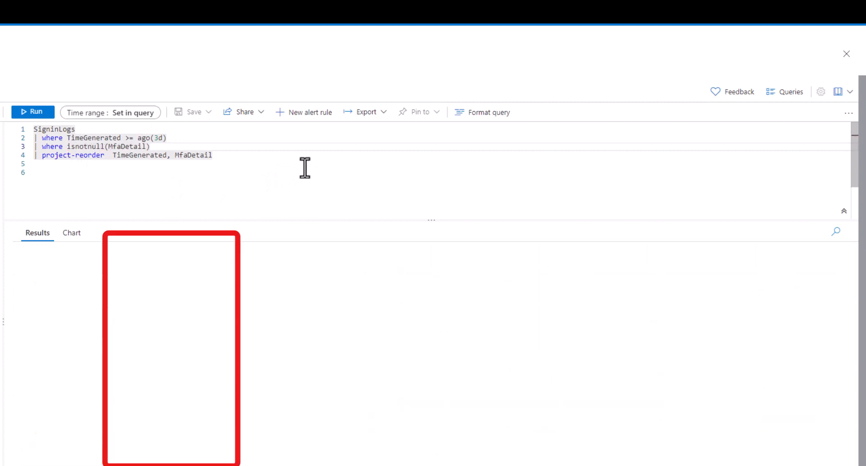
Step: Run the SigninLogs query flagging empty ResultDescription as IsEmpty, taking 100 rows
left_click(33, 112)
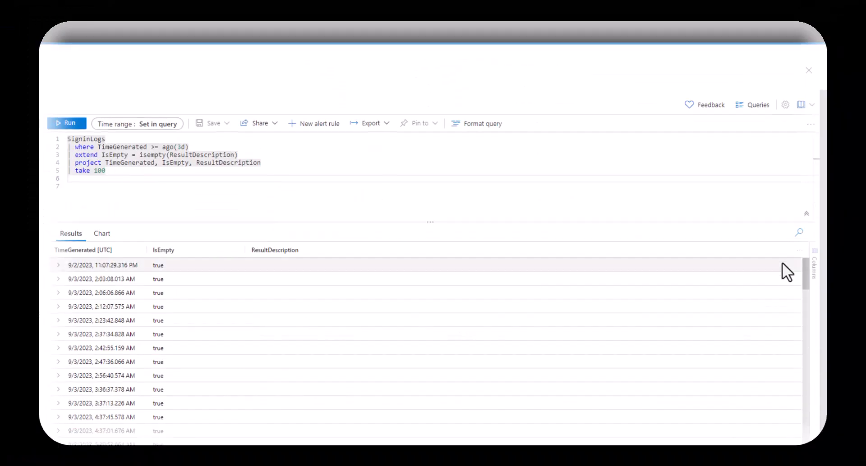
Step: Scroll through the IsEmpty sign-in results
scroll("down", 3)
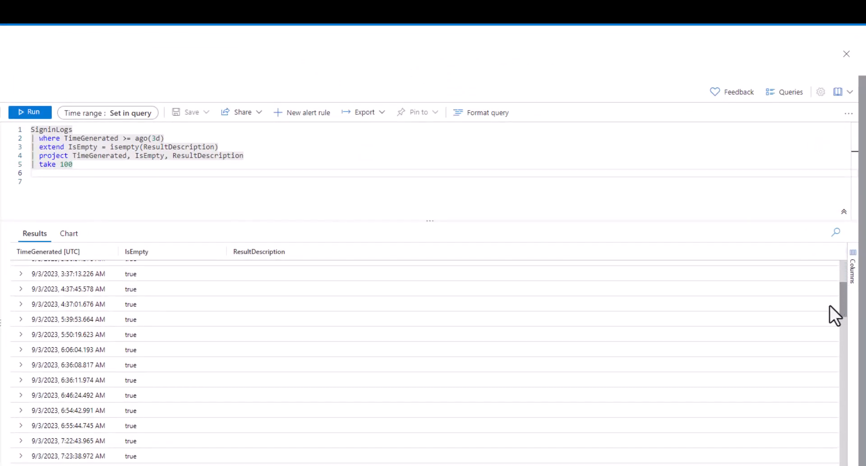
scroll("down", 3)
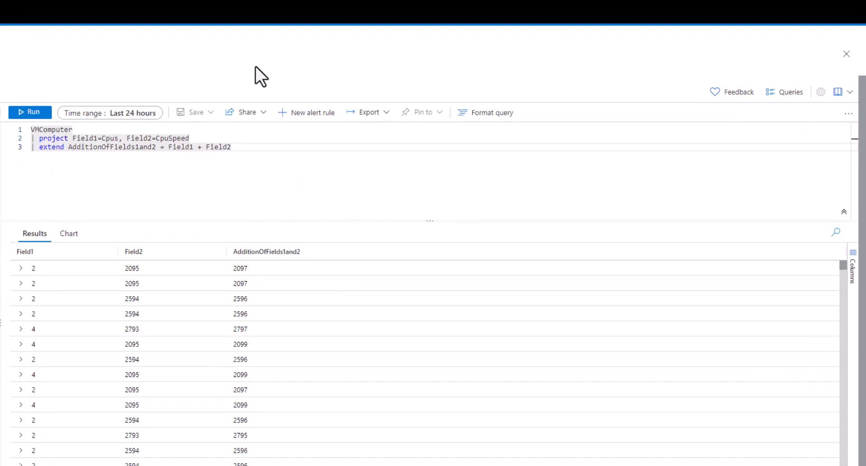
mouse_move(146, 135)
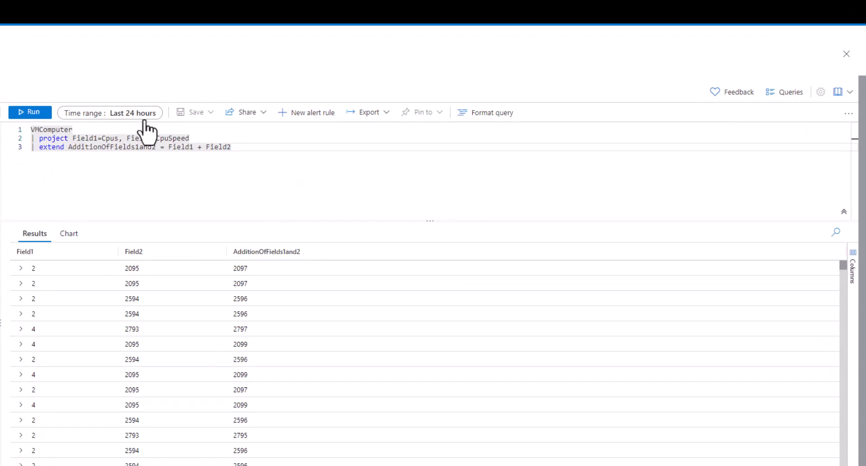
mouse_move(137, 200)
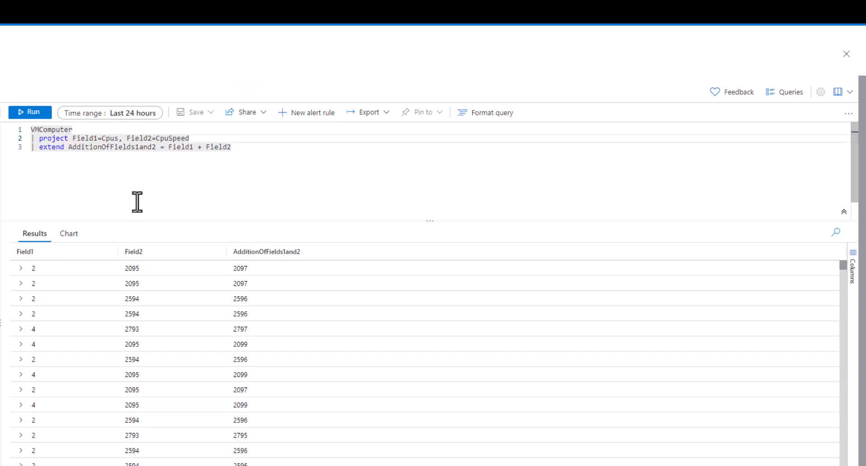
Step: Wrap Cpus and CpuSpeed in tostring(), add getschema, and comment out the failing addition
type("tostring(")
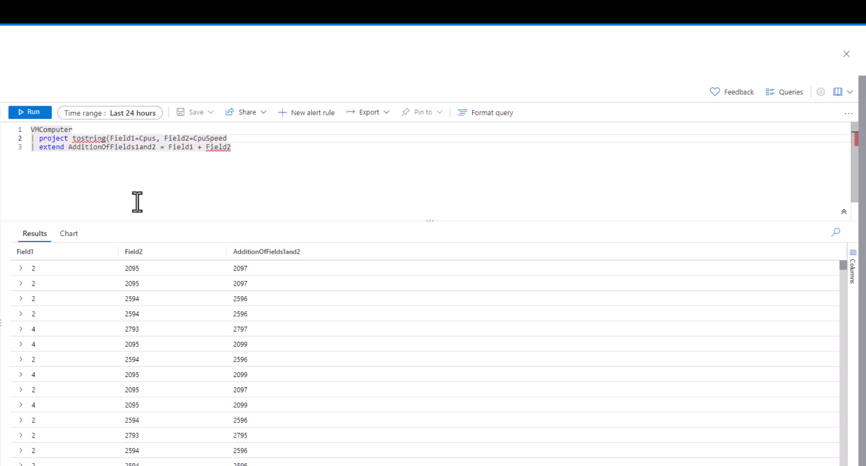
mouse_move(157, 138)
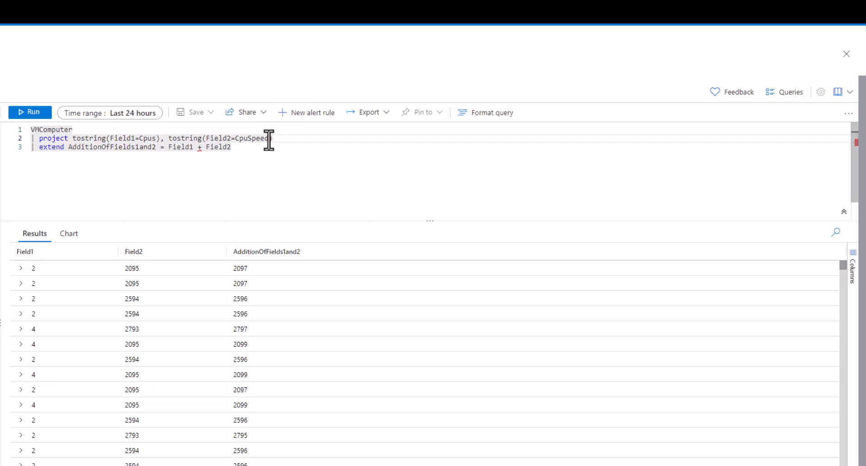
left_click(30, 113)
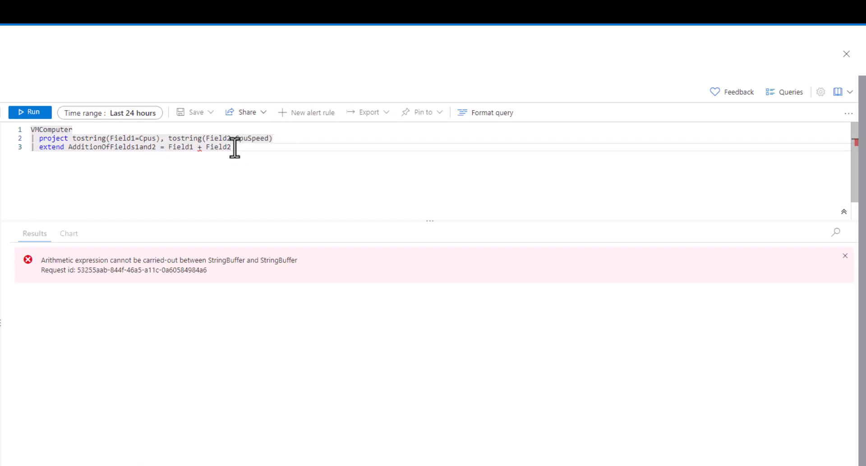
type("getschema")
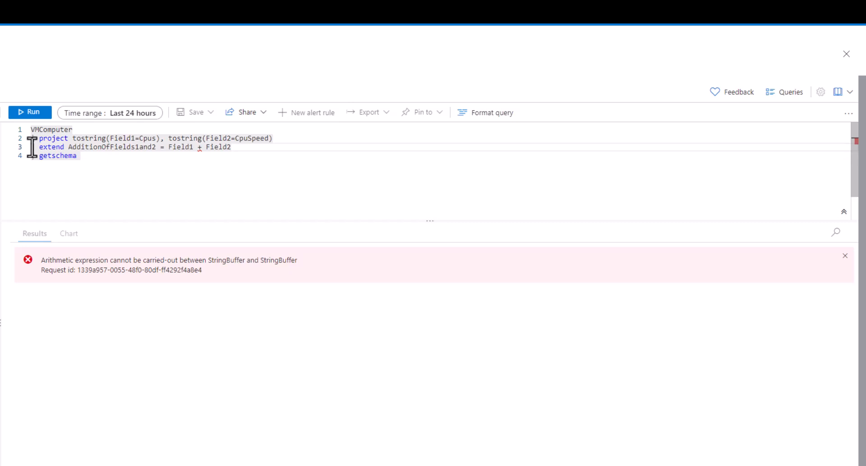
left_click(29, 113)
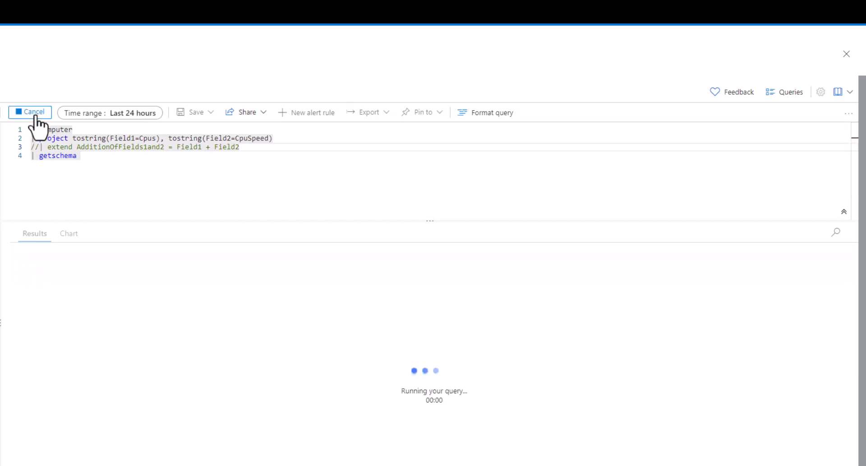